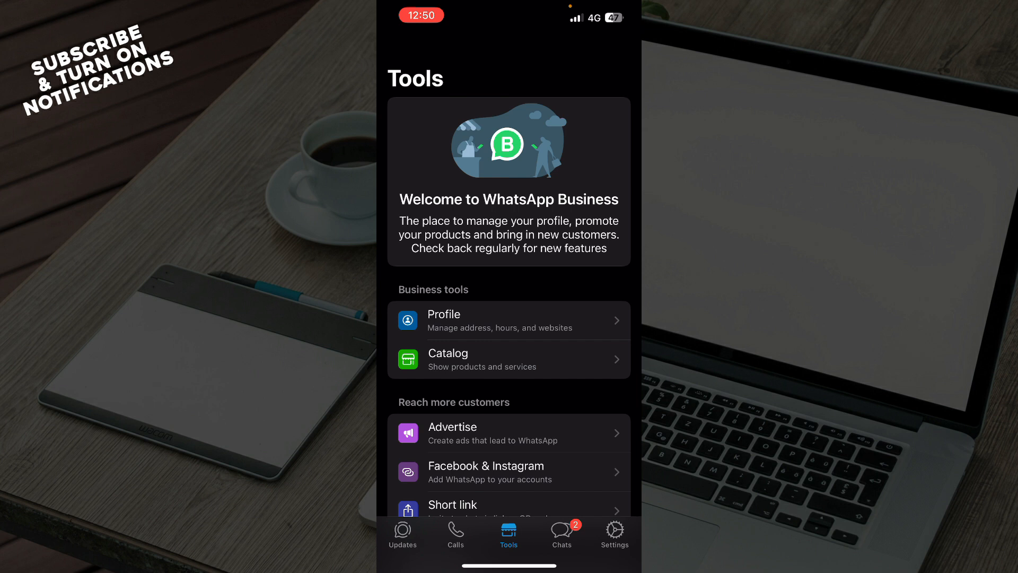
{"action": "left_click", "coordinate": [614, 532]}
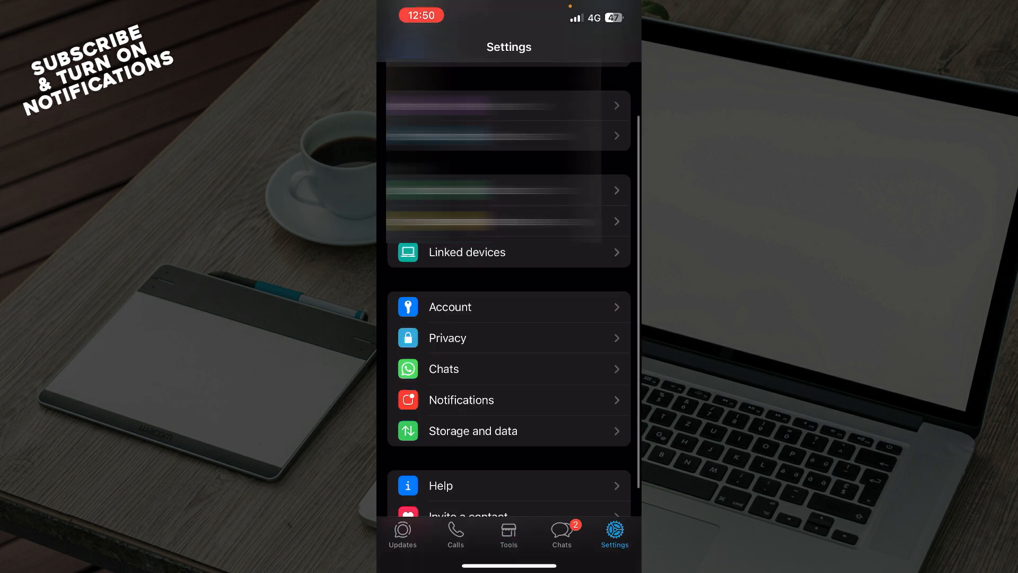
{"action": "scroll", "scroll_direction": "down", "scroll_amount": 3}
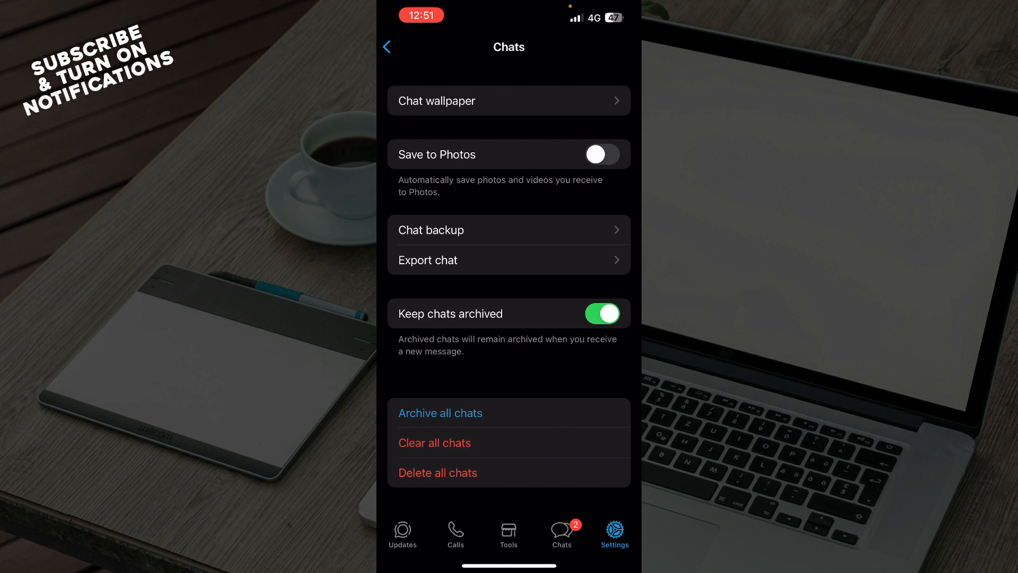
{"action": "left_click", "coordinate": [507, 532]}
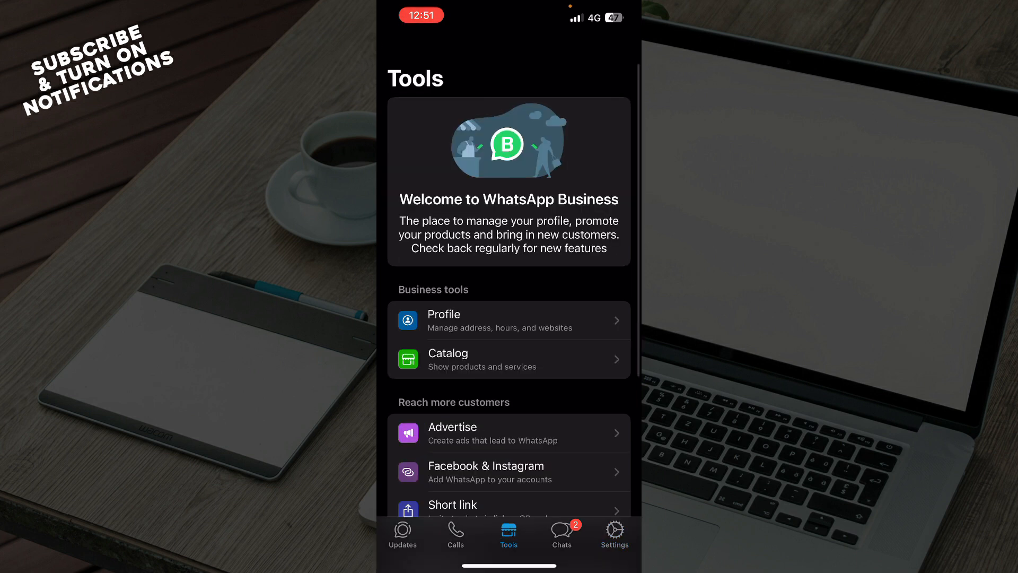